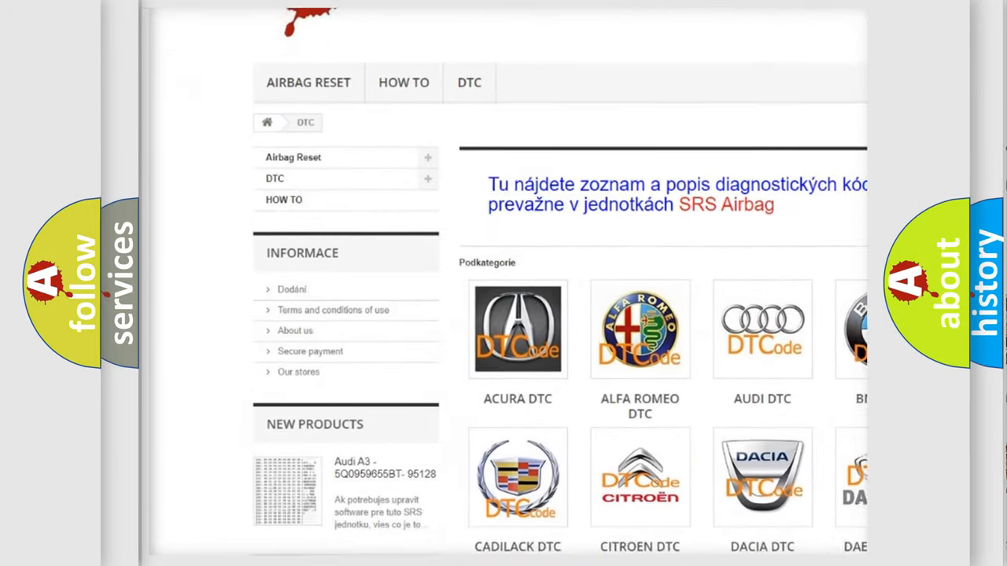
scroll(down, 3)
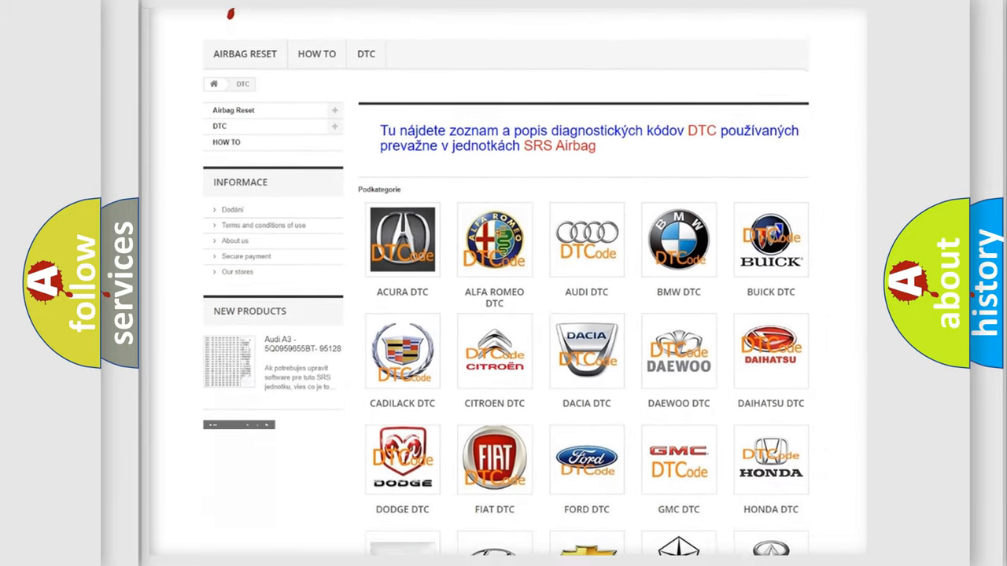
scroll(down, 3)
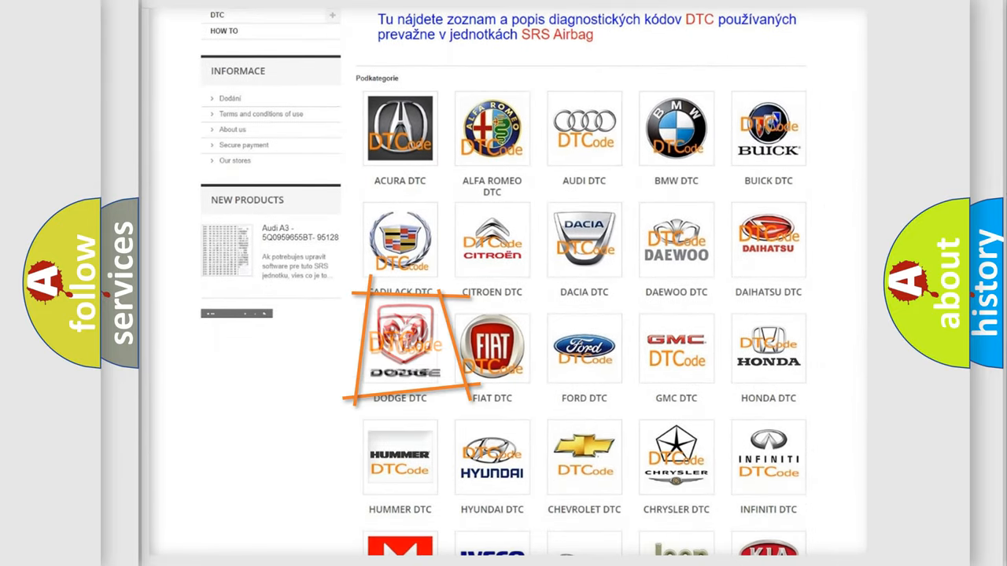